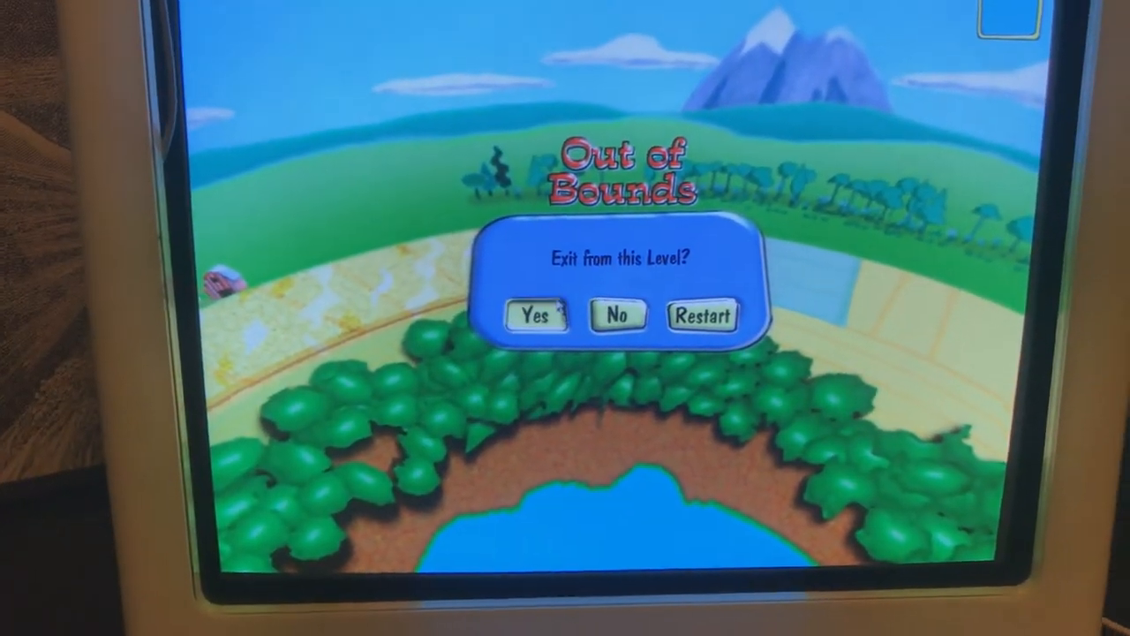
# - Abandon the Marble Blast Gold level and quit the game back to the Games folder
pyautogui.click(536, 314)
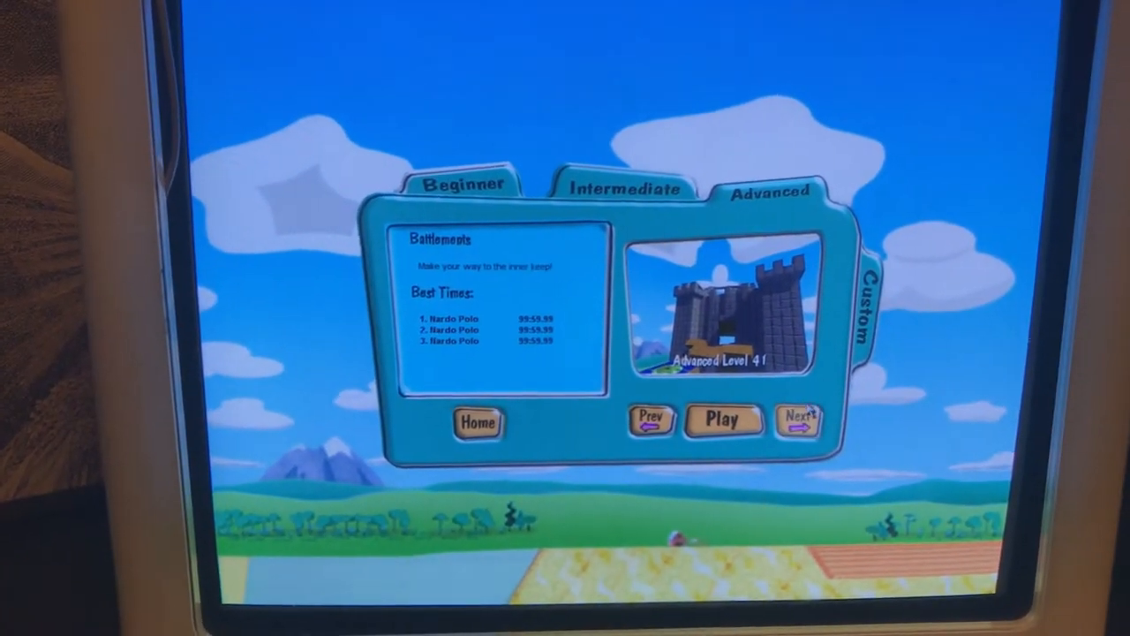
pyautogui.click(798, 420)
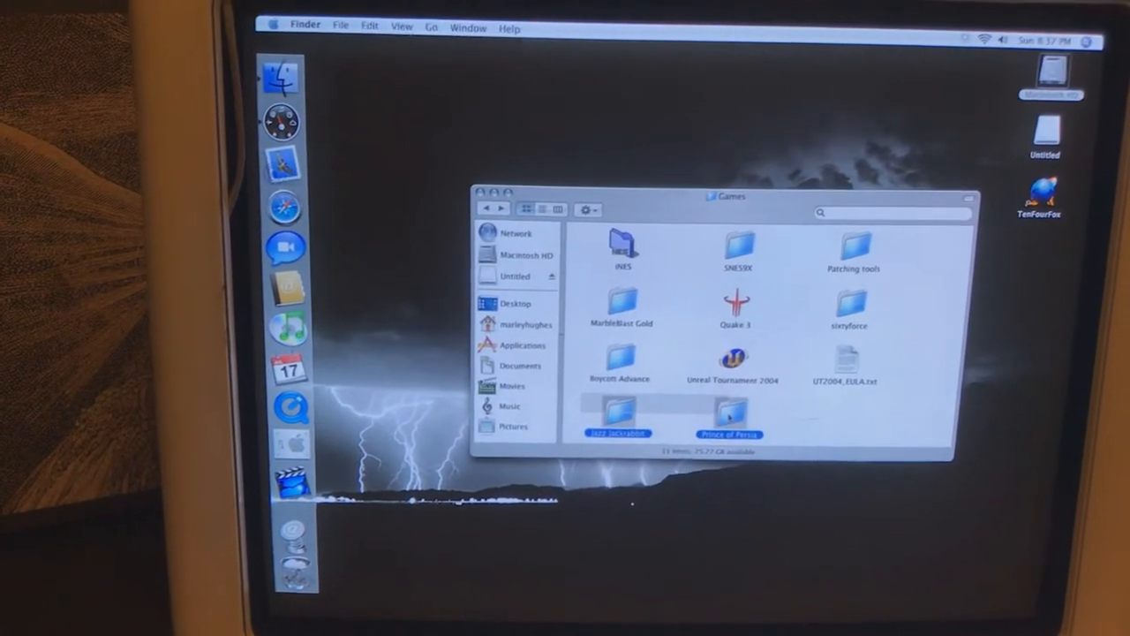
# - Launch a Classic game from the Games folder, starting up the Classic environment
pyautogui.doubleClick(727, 414)
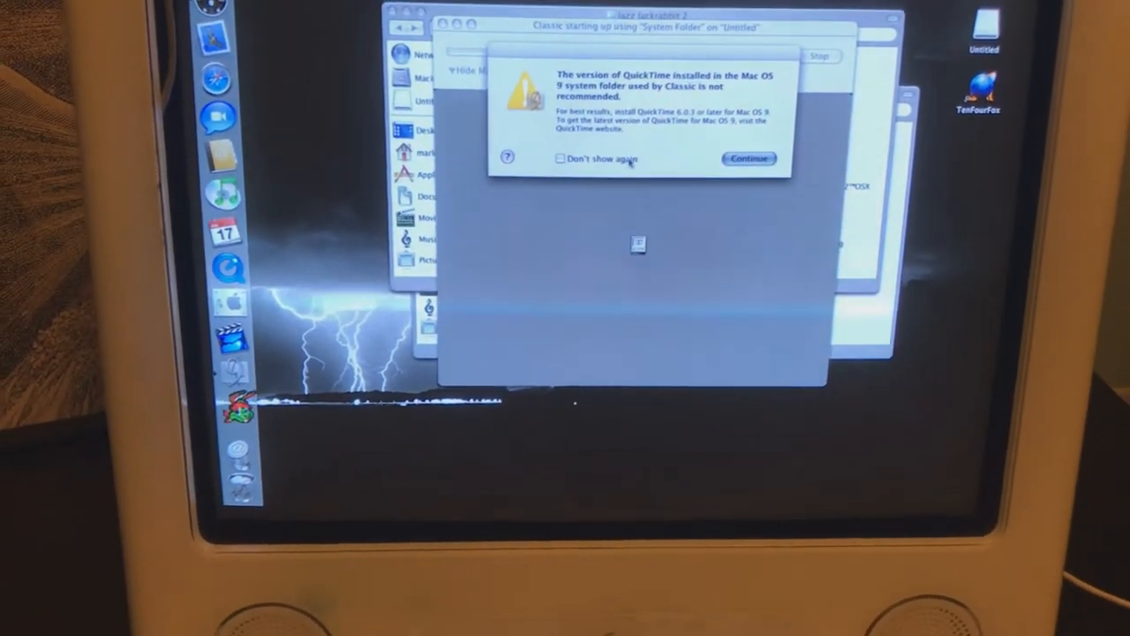
# - Continue past the QuickTime version warning so the Classic startup attempt ends
pyautogui.click(748, 159)
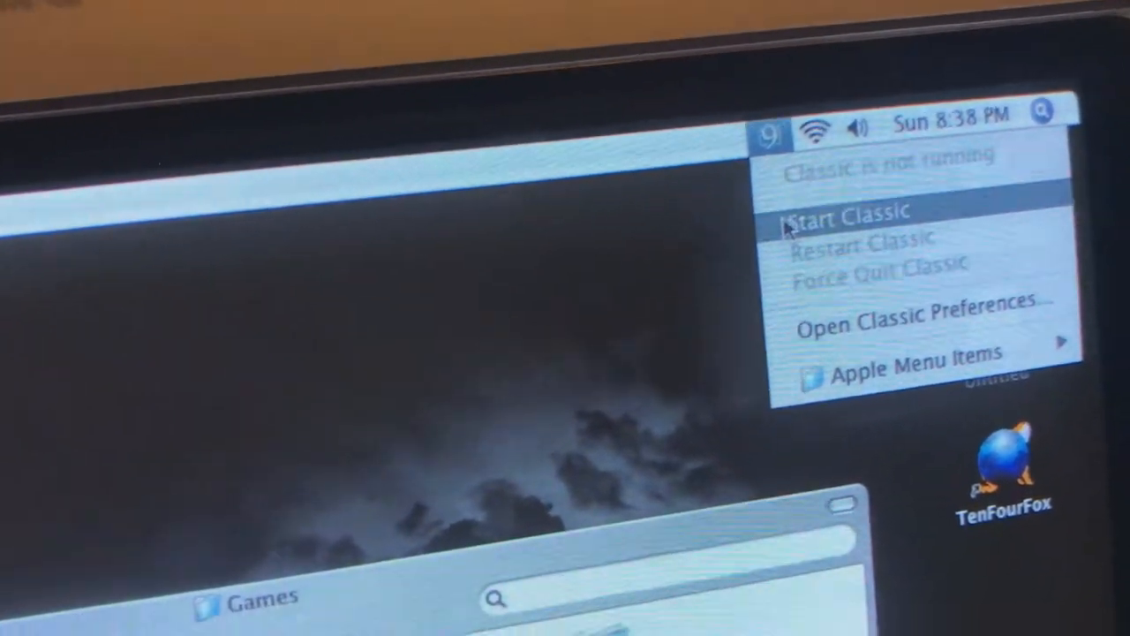
# - Start Classic from the menu extra and continue past the QuickTime warning until it runs
pyautogui.click(844, 212)
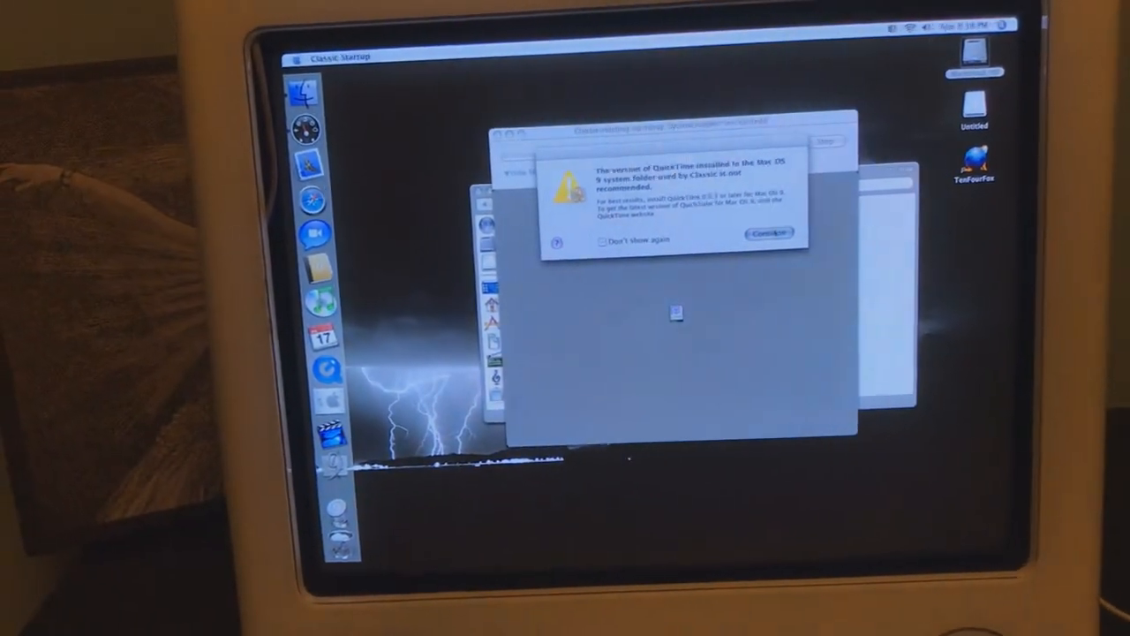
pyautogui.click(769, 233)
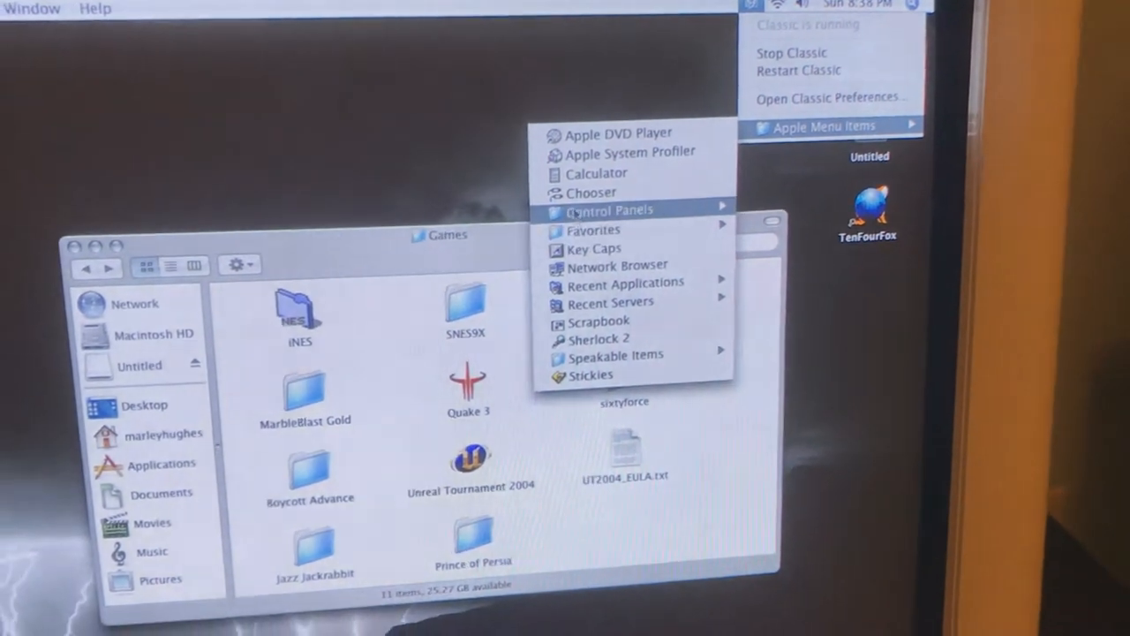
# - Reach the Appearance control panel through Classic's Apple Menu Items > Control Panels
pyautogui.click(593, 173)
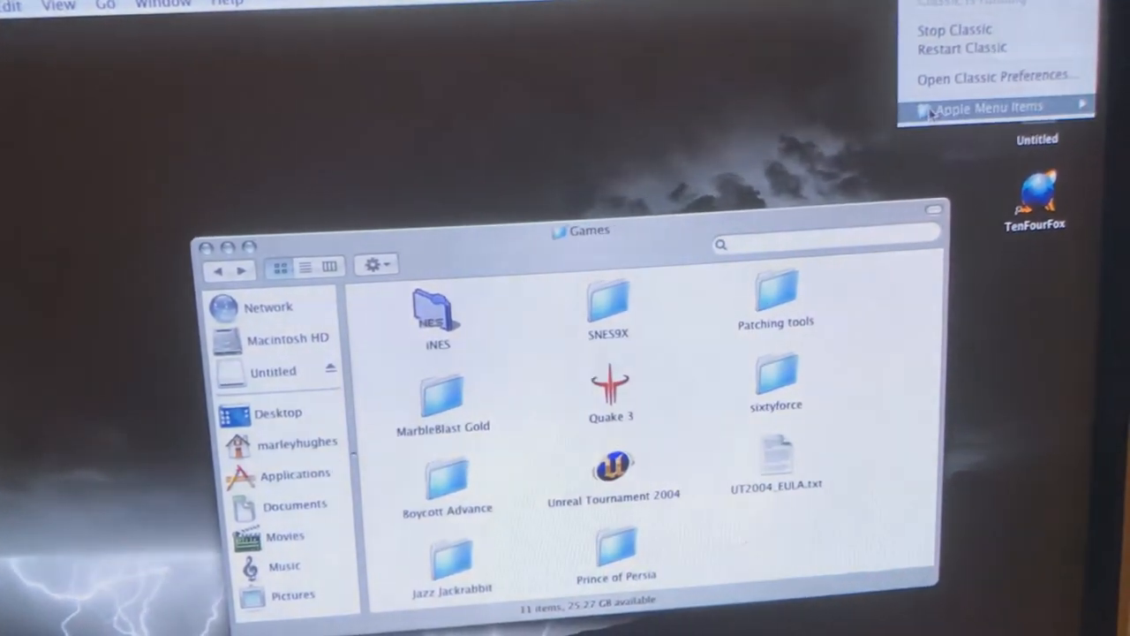
pyautogui.click(988, 106)
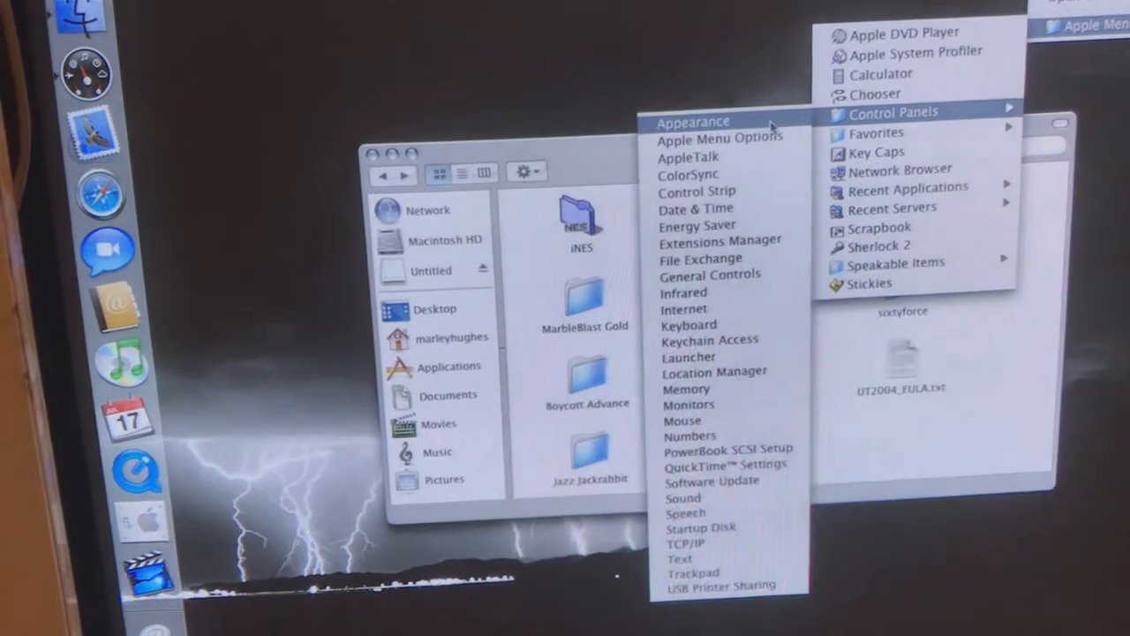
pyautogui.click(694, 120)
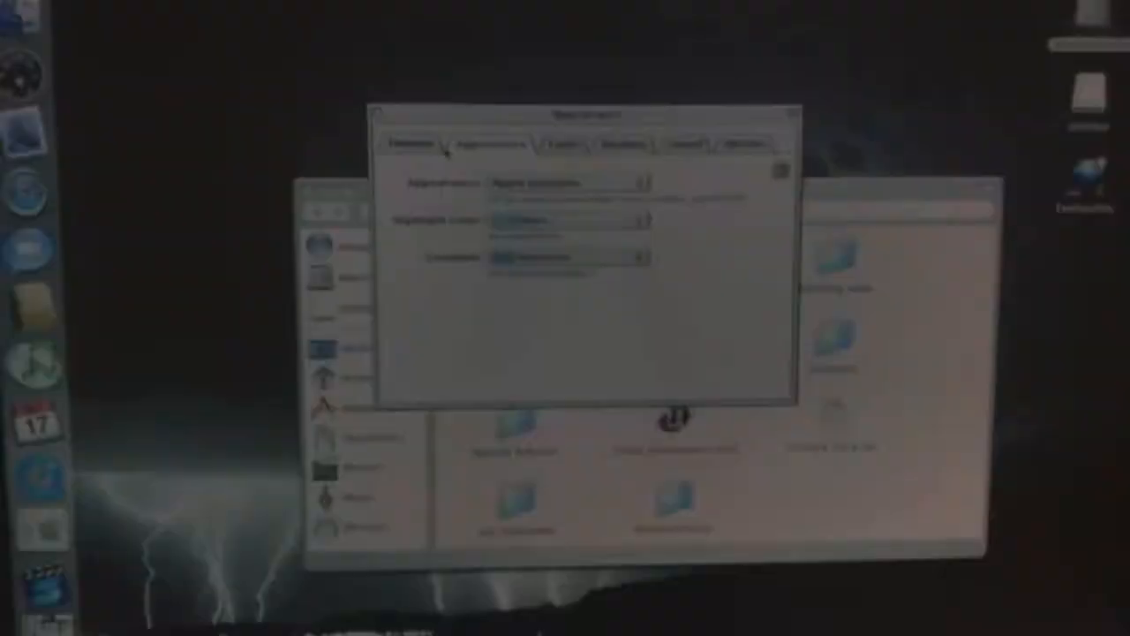
# - View the Themes list in Appearance, close it, and launch the TenFourFox browser
pyautogui.click(667, 133)
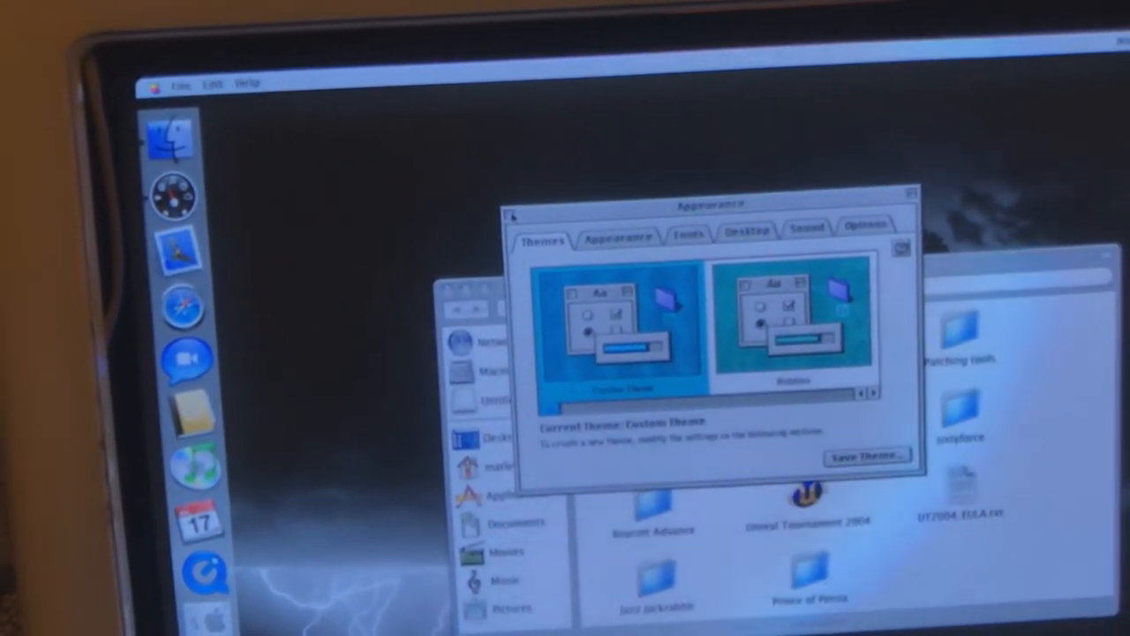
pyautogui.click(512, 215)
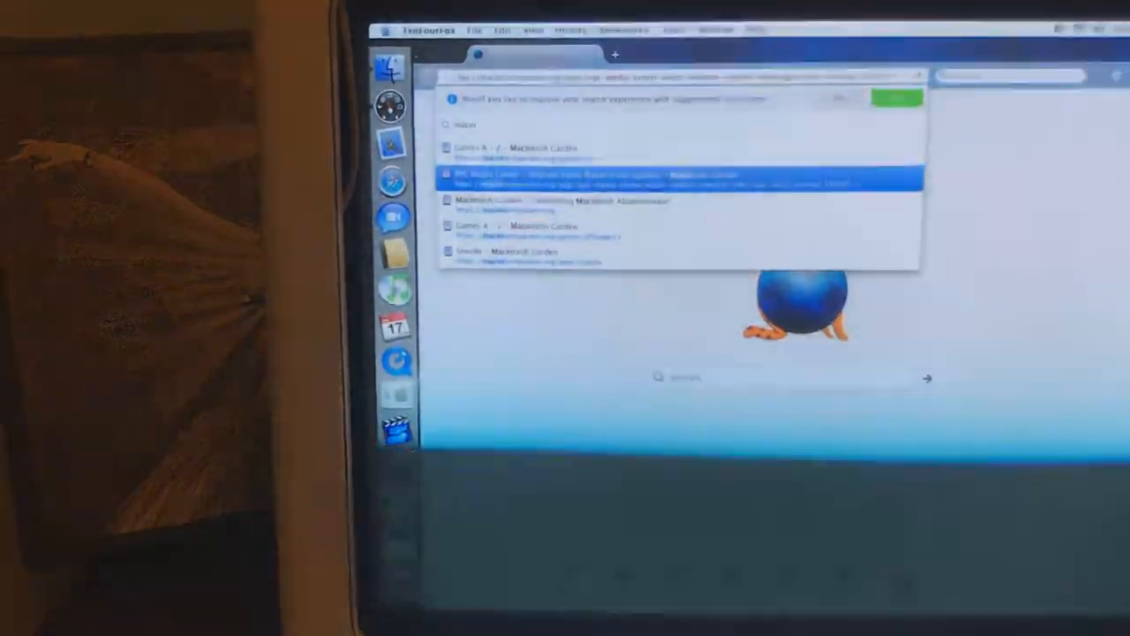
# - Visit a Macintosh Garden page in TenFourFox, quit it, and launch iTunes from the Dock
pyautogui.click(679, 175)
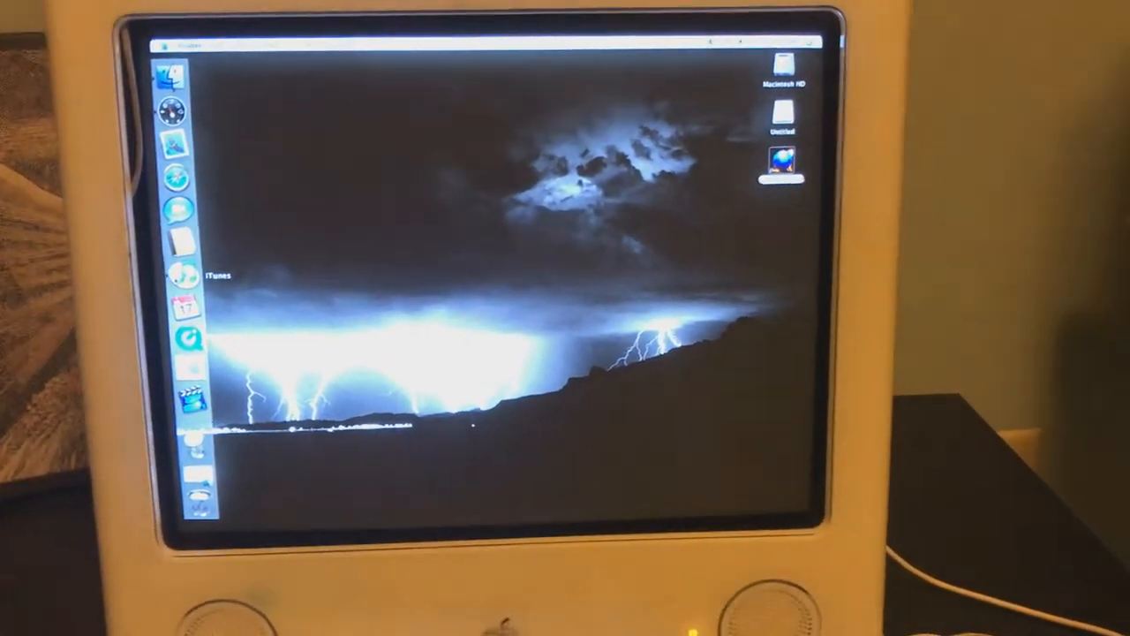
pyautogui.click(177, 273)
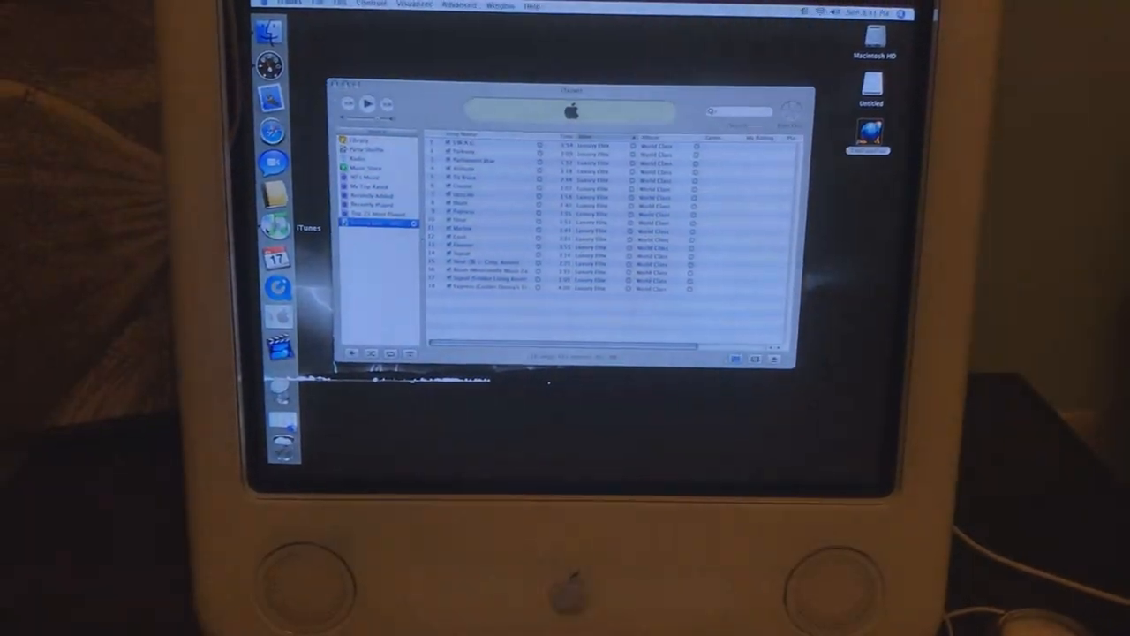